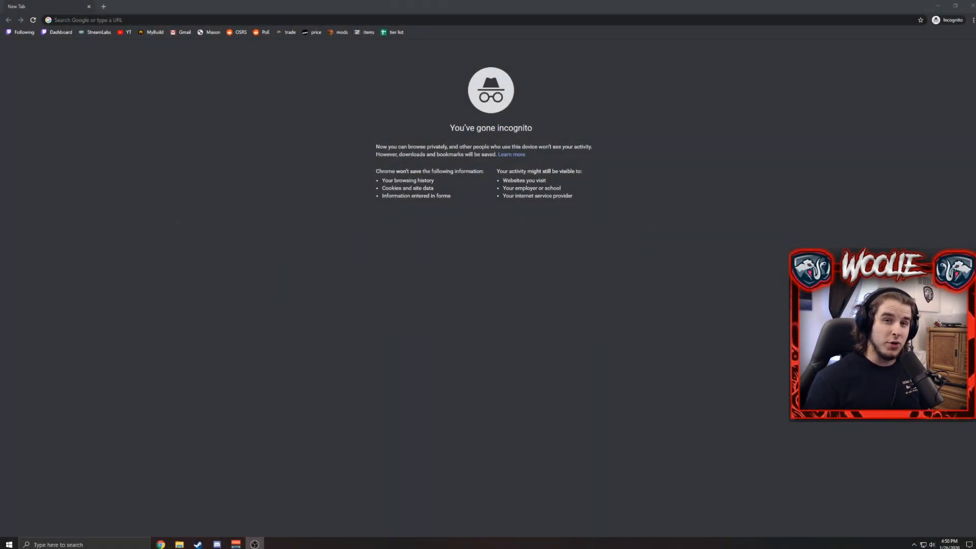
mouse_move(606, 191)
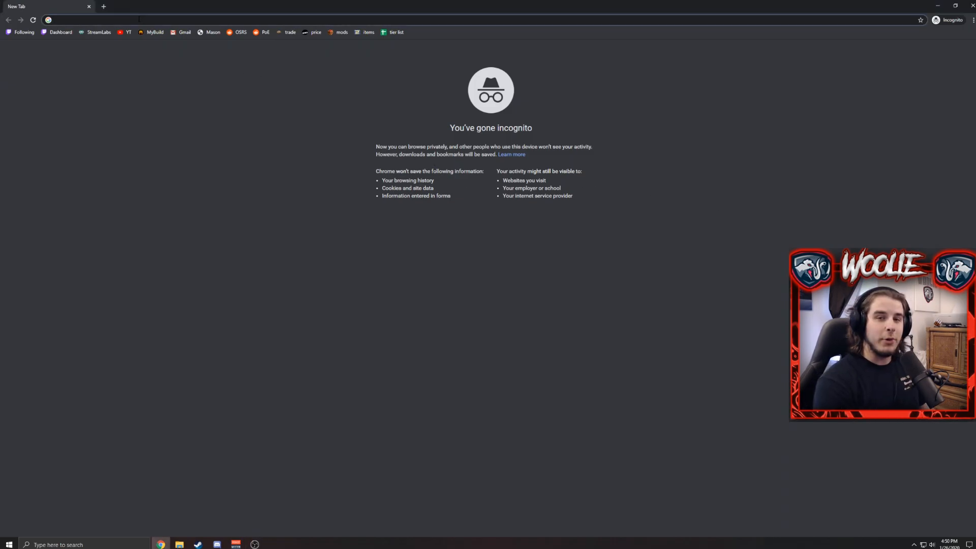
- Enter thunderstore.io in Chrome's address bar to reach Thunderstore
text(thunderstore.io/package/bbepis/BepInExPack/)
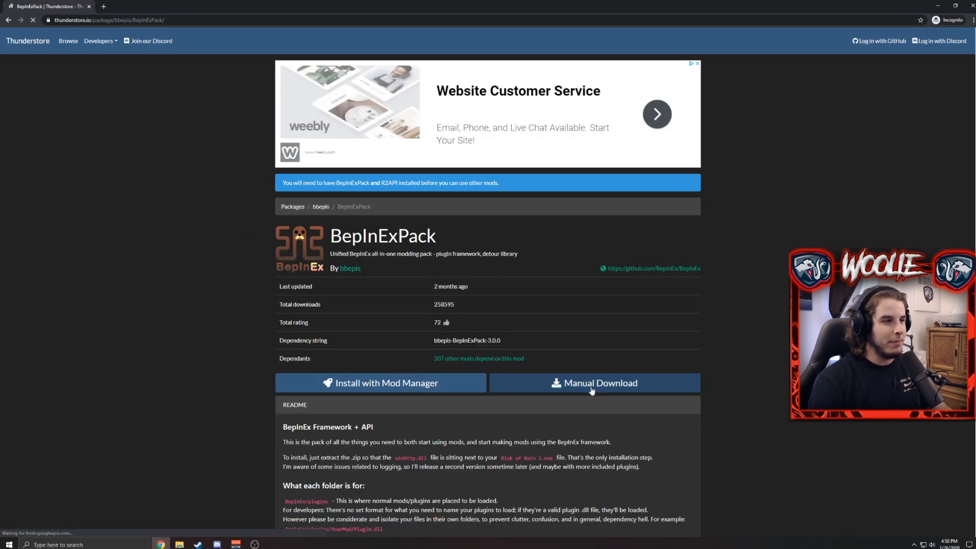
- Manually download the BepInExPack 3.0.0 zip from its Thunderstore page
click(594, 383)
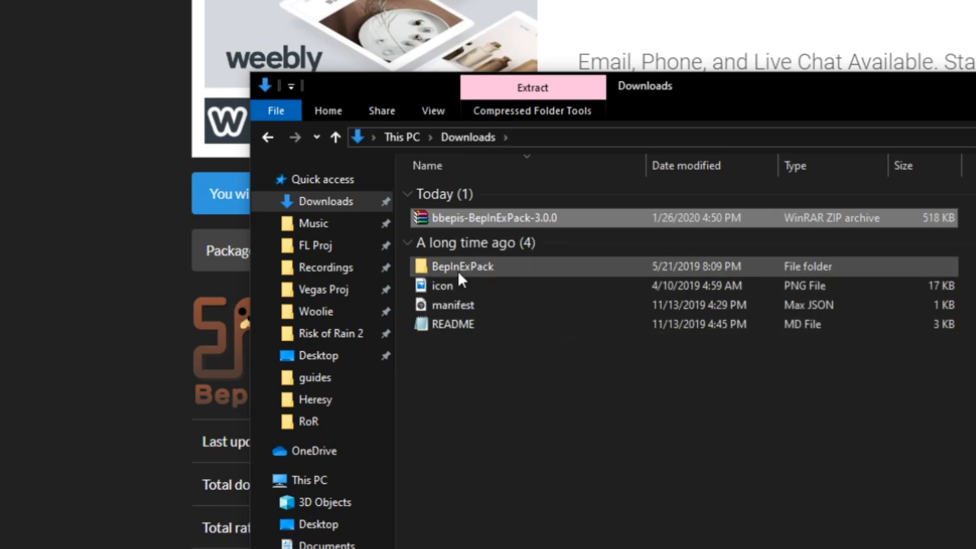
- Select the older icon, manifest and README files in Downloads
click(442, 285)
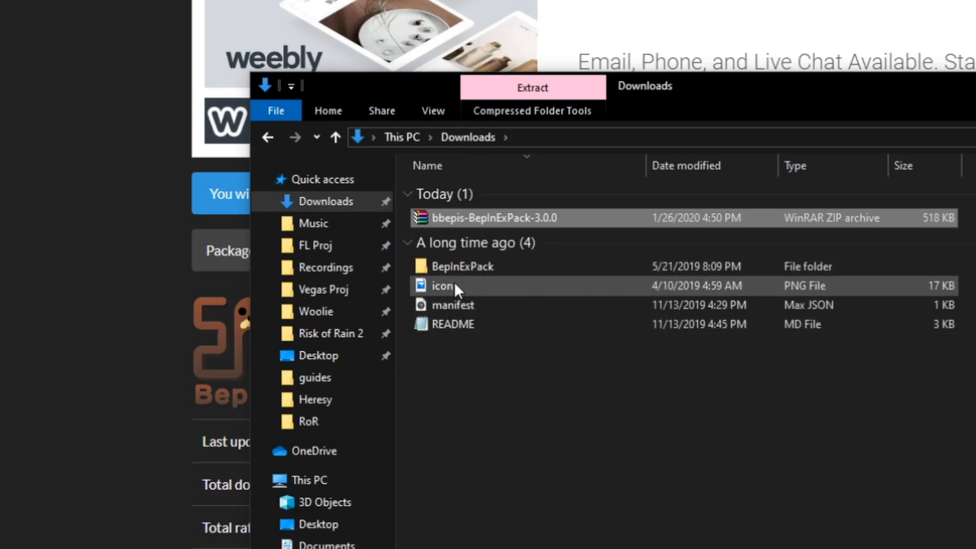
click(452, 325)
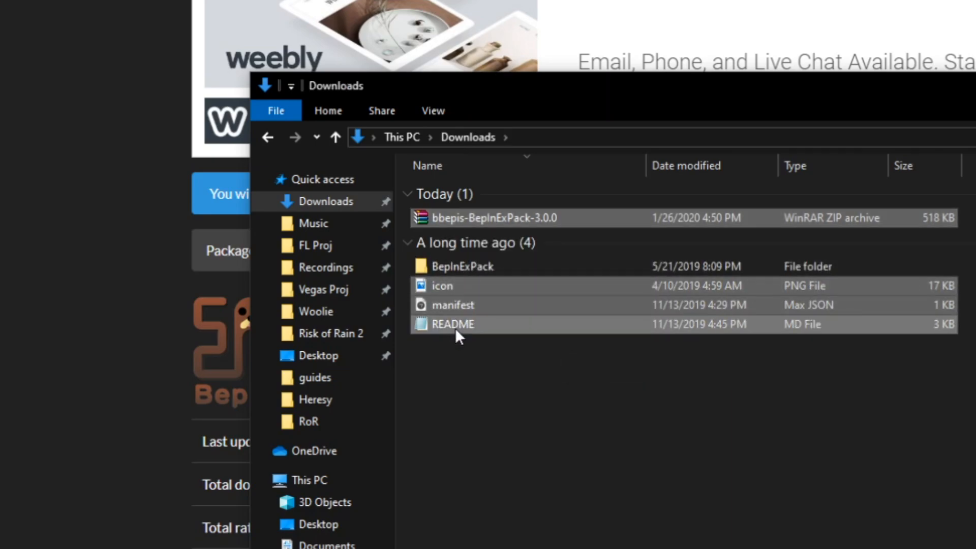
double_click(462, 266)
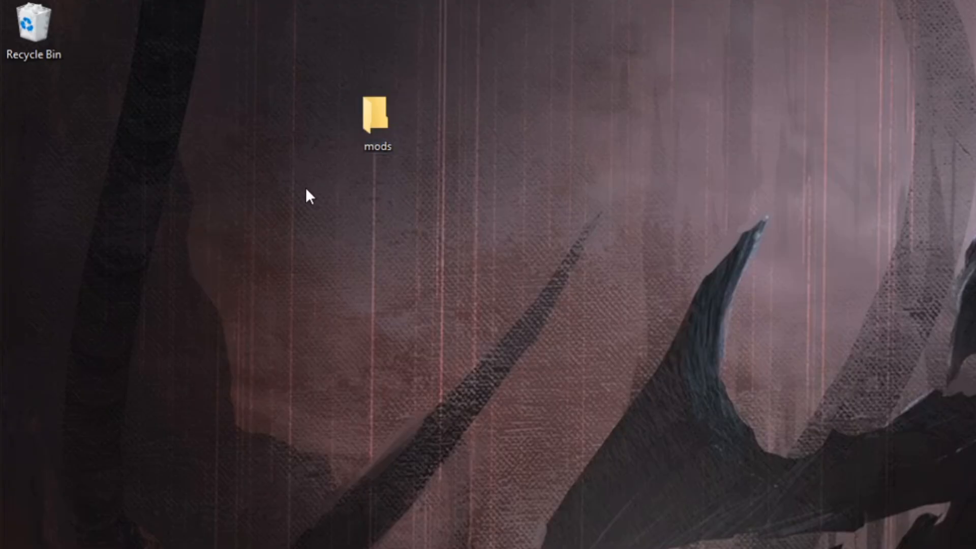
- Open the mods folder on the desktop
click(377, 115)
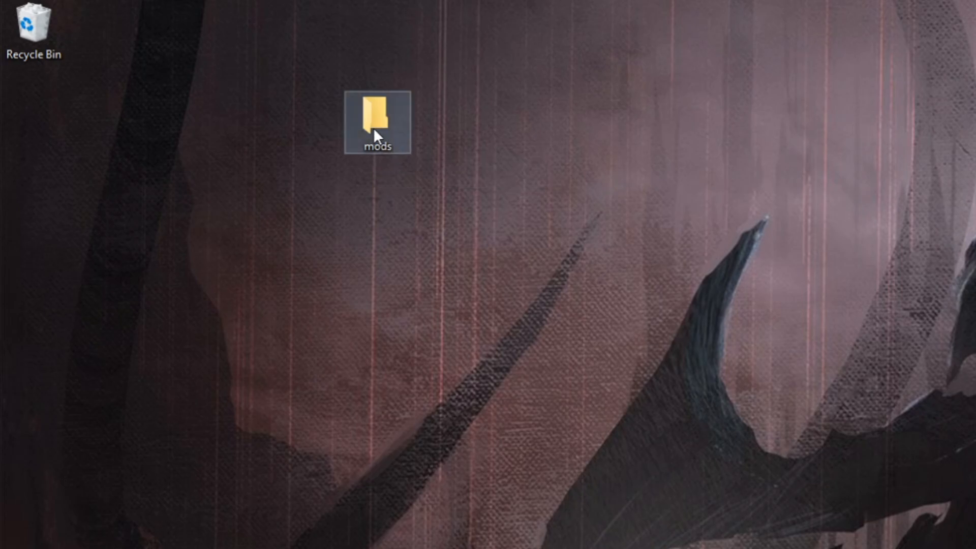
double_click(373, 112)
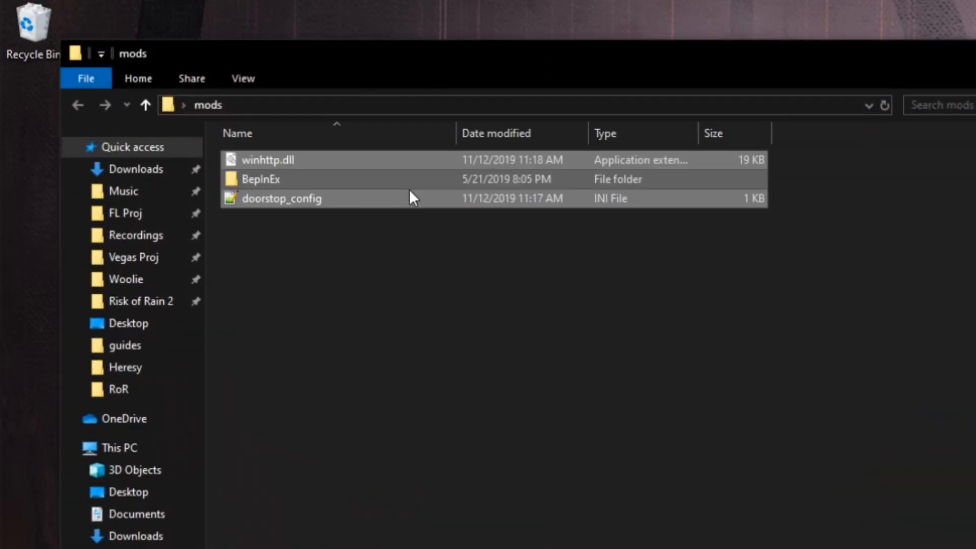
mouse_move(411, 198)
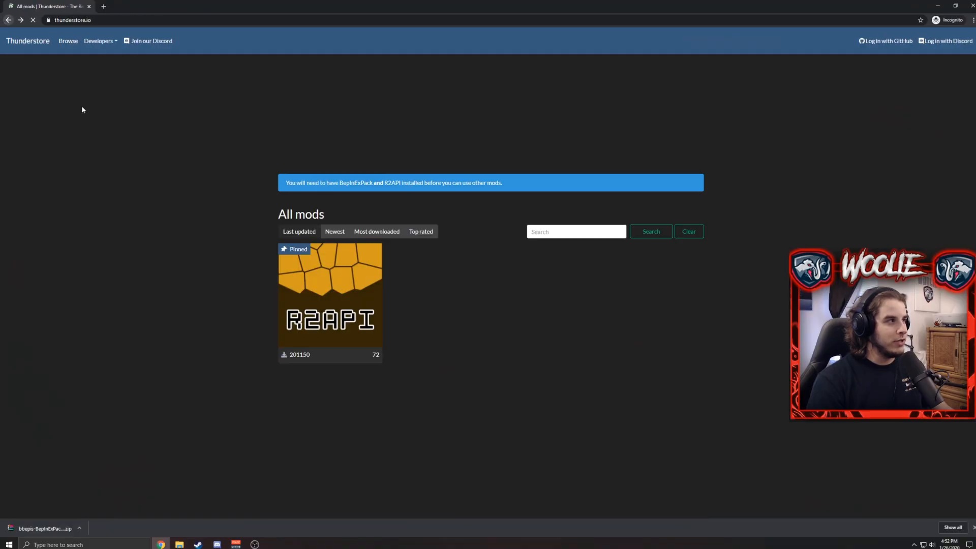
- Open the R2API package page and manually download its 2.3.22 zip
click(330, 300)
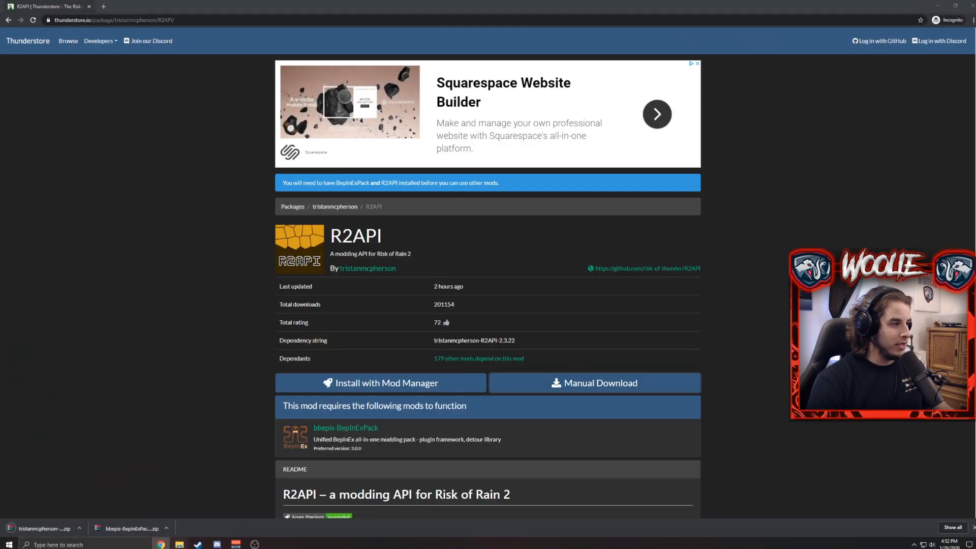
click(178, 544)
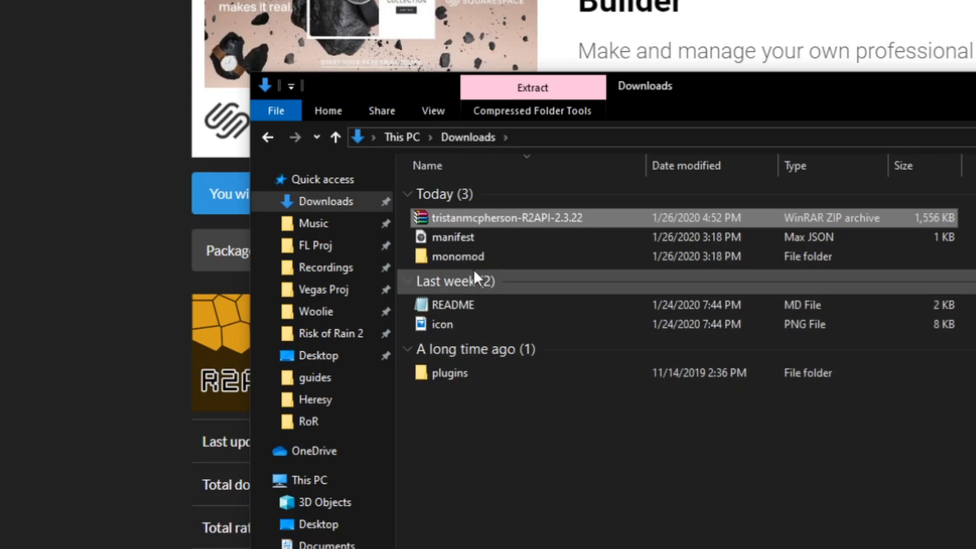
mouse_move(453, 351)
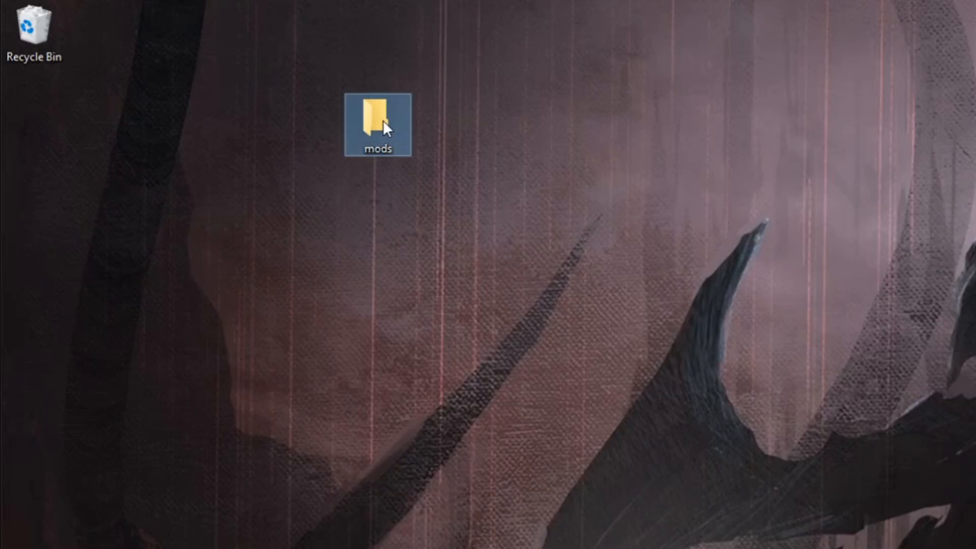
- Browse mods > BepInEx to inspect the new plugins and monomod folders
double_click(374, 117)
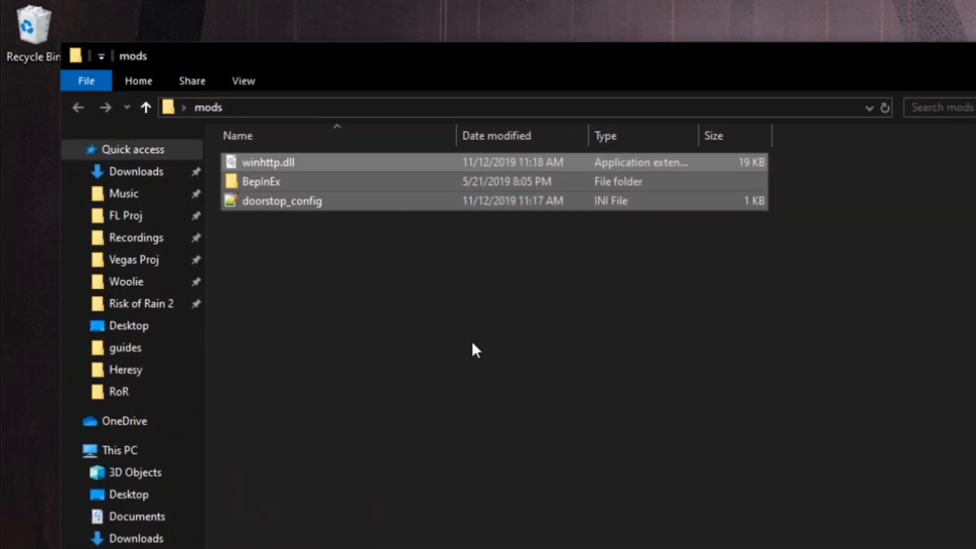
double_click(261, 181)
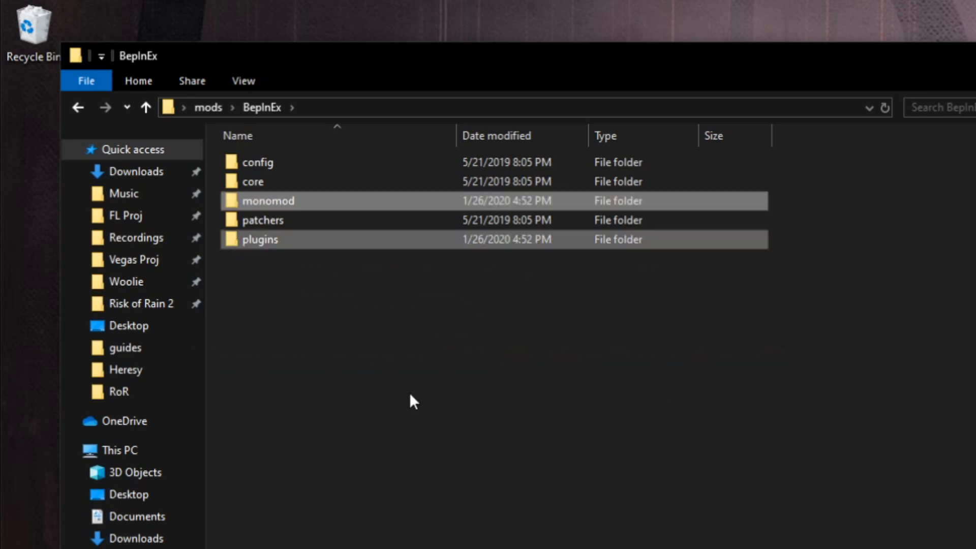
click(274, 272)
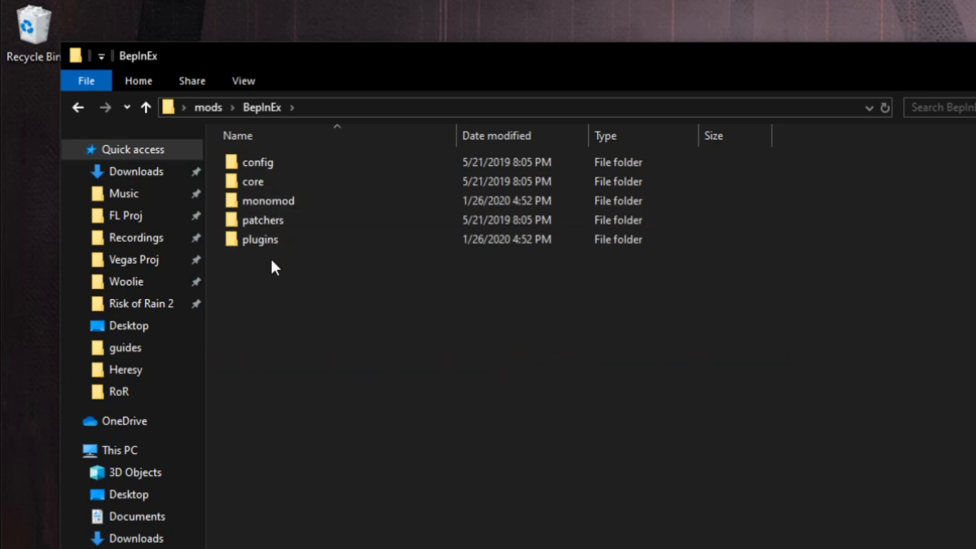
mouse_move(280, 218)
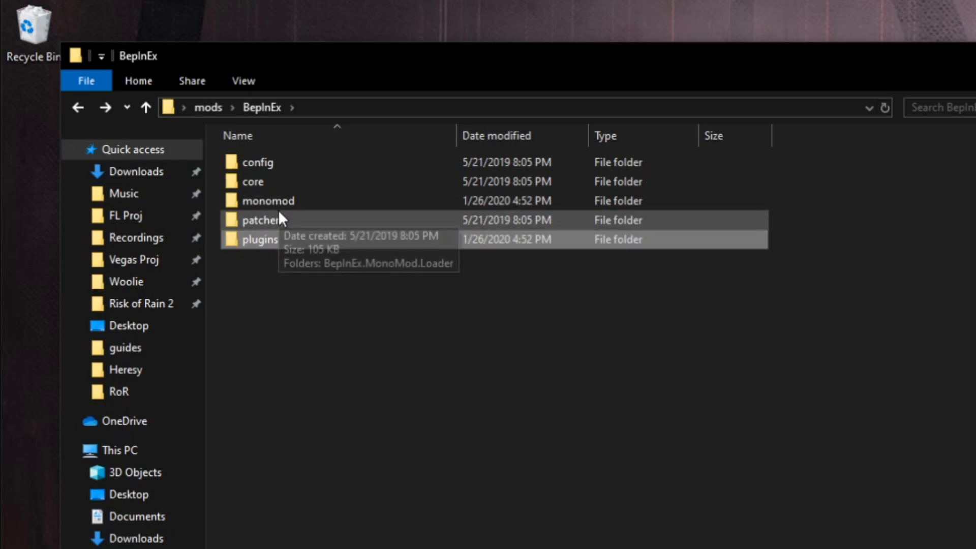
double_click(268, 201)
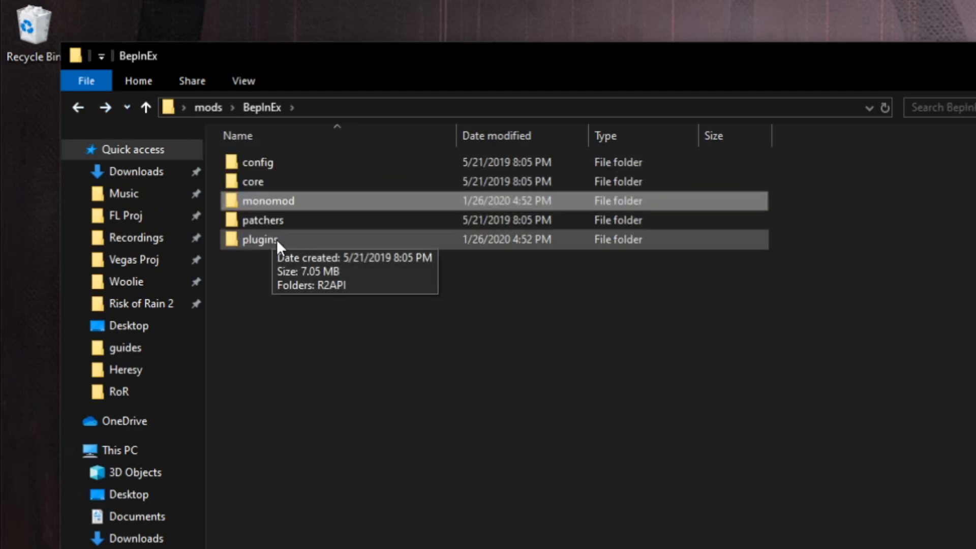
double_click(260, 239)
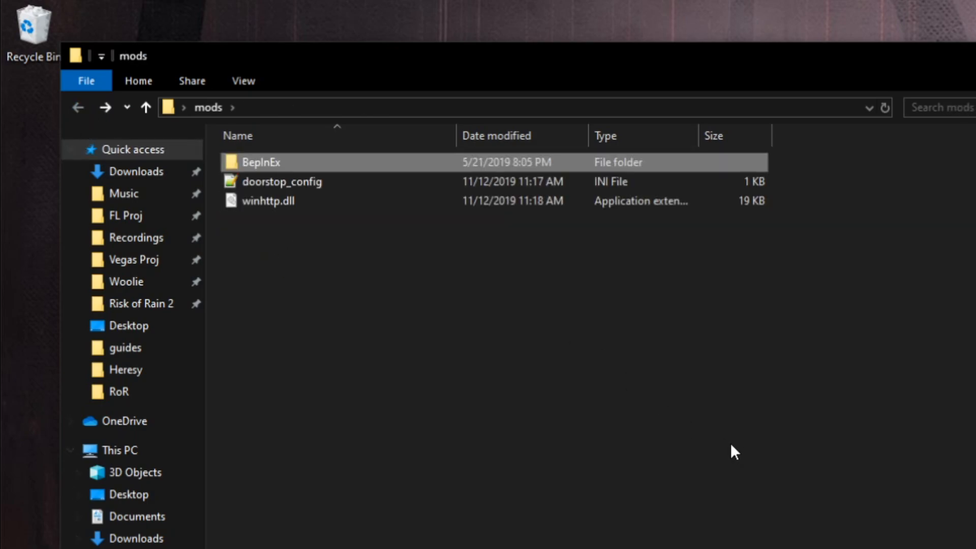
mouse_move(690, 428)
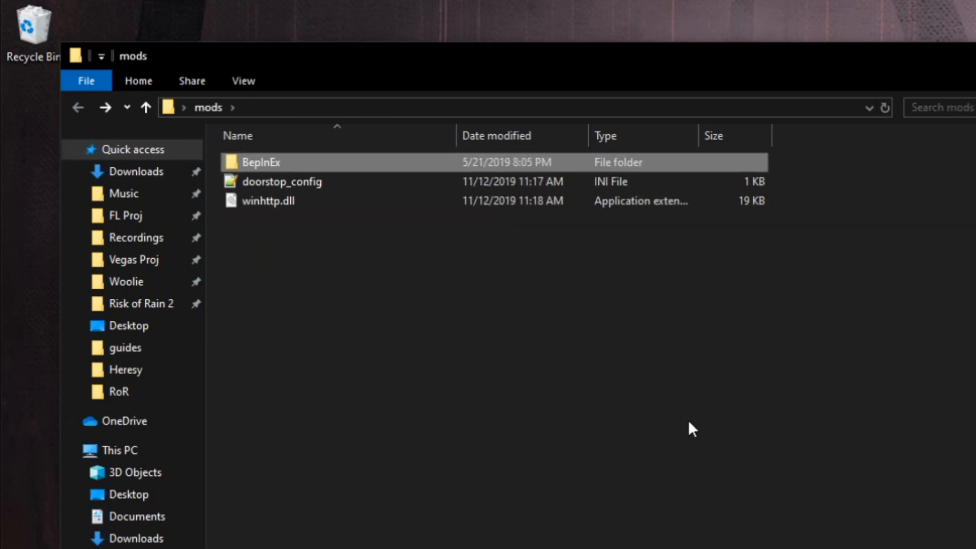
mouse_move(270, 165)
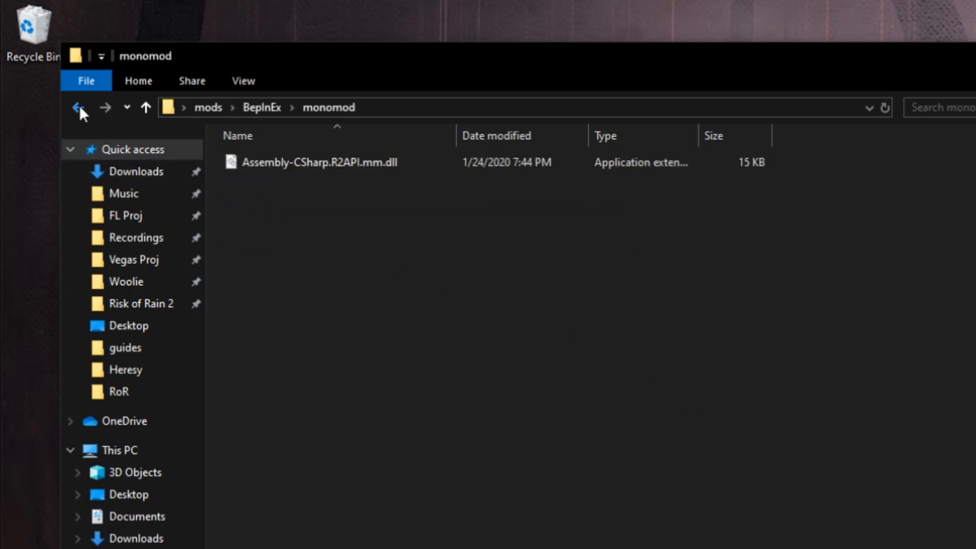
click(78, 107)
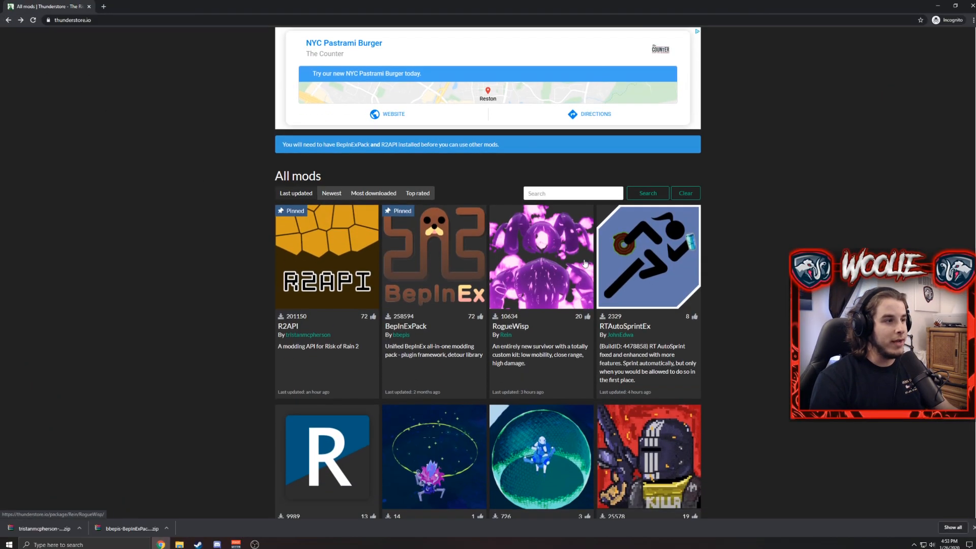
- Download the RogueWisp 1.4.1 zip and show it in Downloads
click(541, 256)
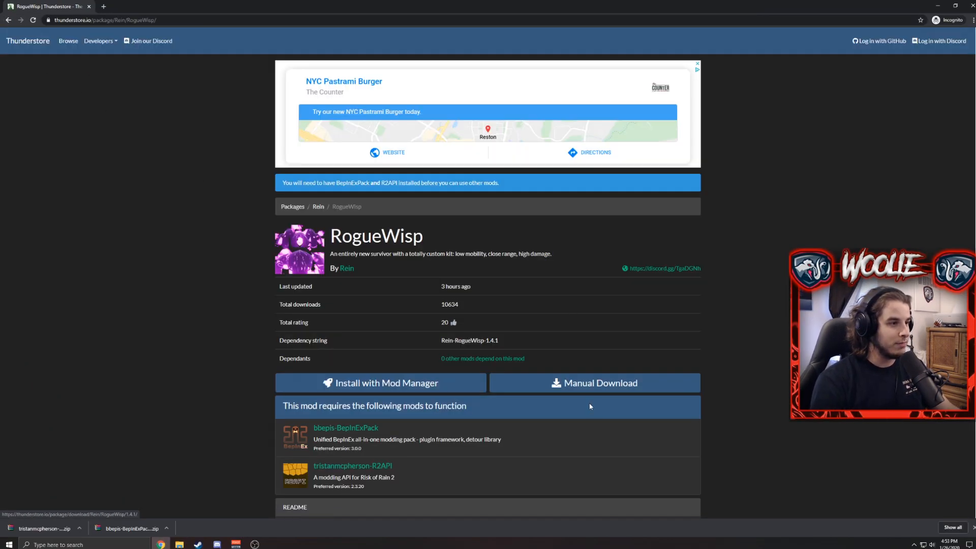
click(594, 383)
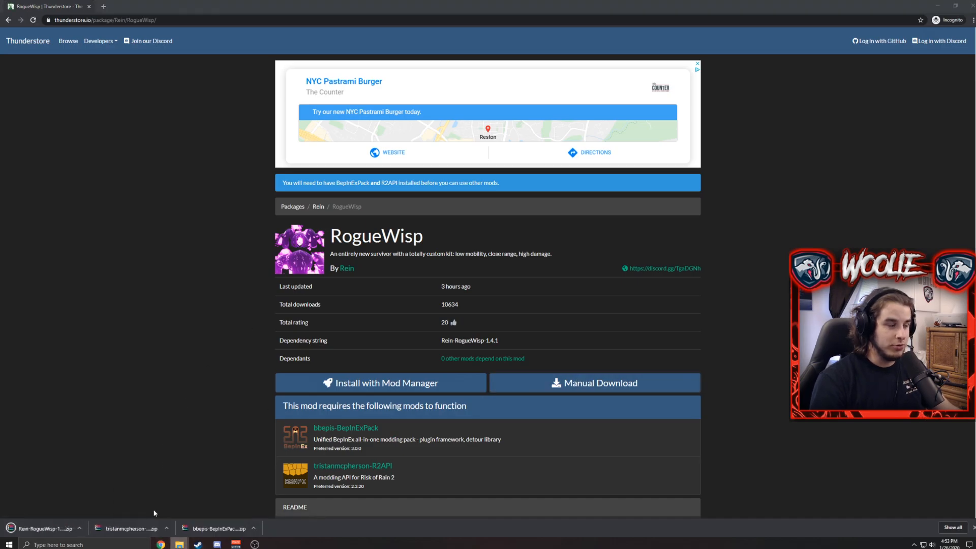
click(46, 528)
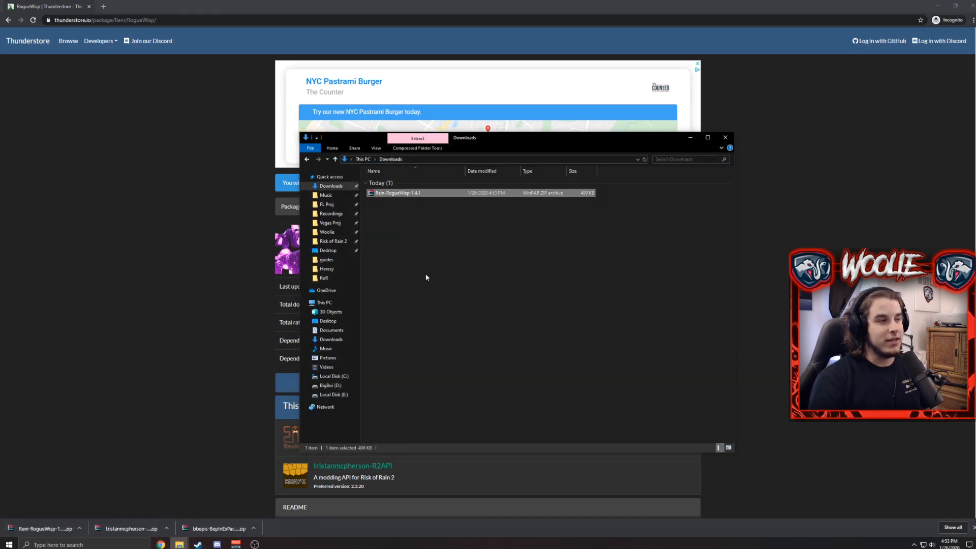
- Close the Downloads window to return to the desktop's mods folder
click(418, 137)
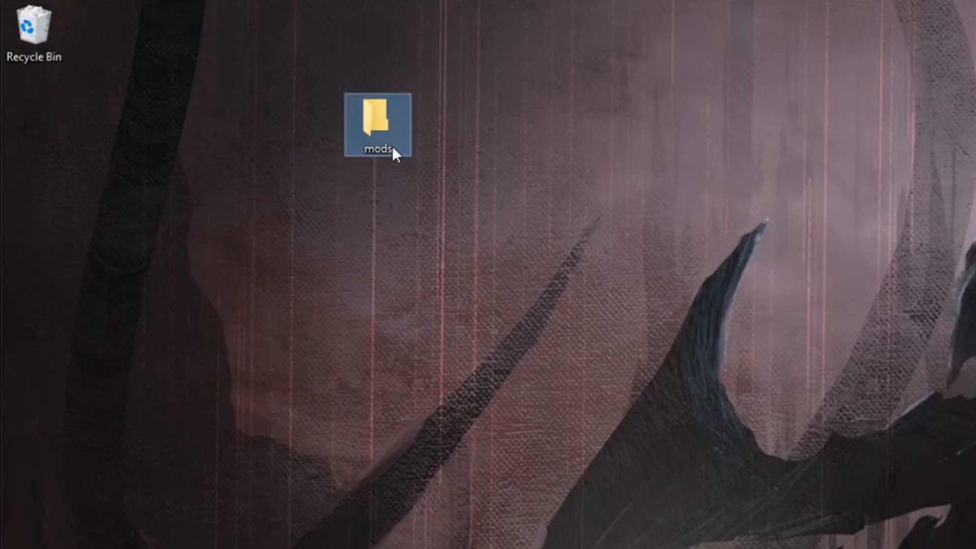
- Check BepInEx > plugins in mods for R2API and RogueWisp.dll, then return to mods
double_click(377, 114)
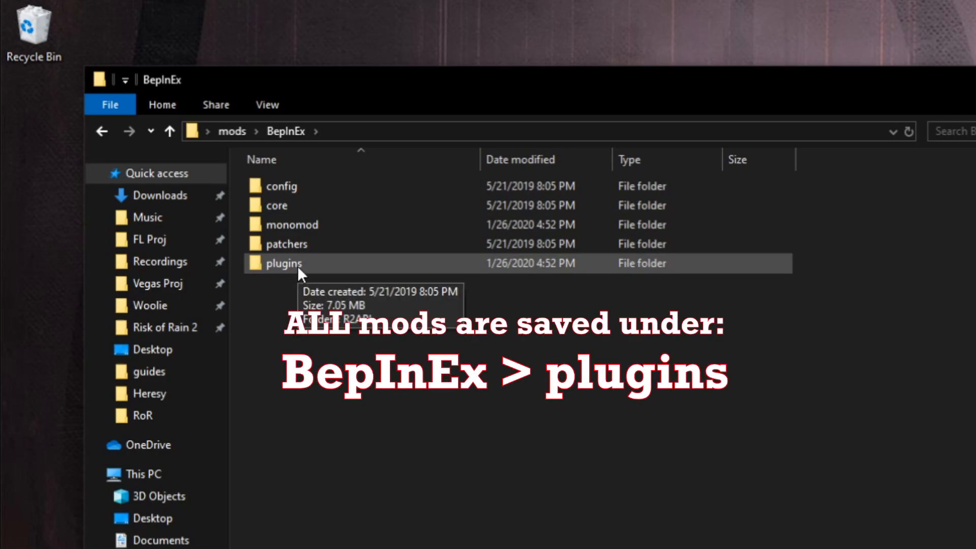
double_click(283, 263)
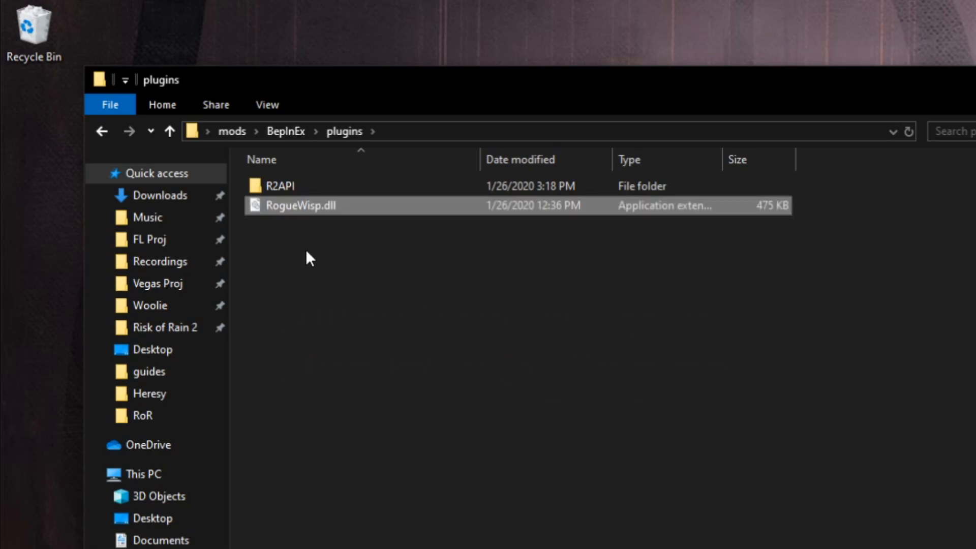
mouse_move(285, 195)
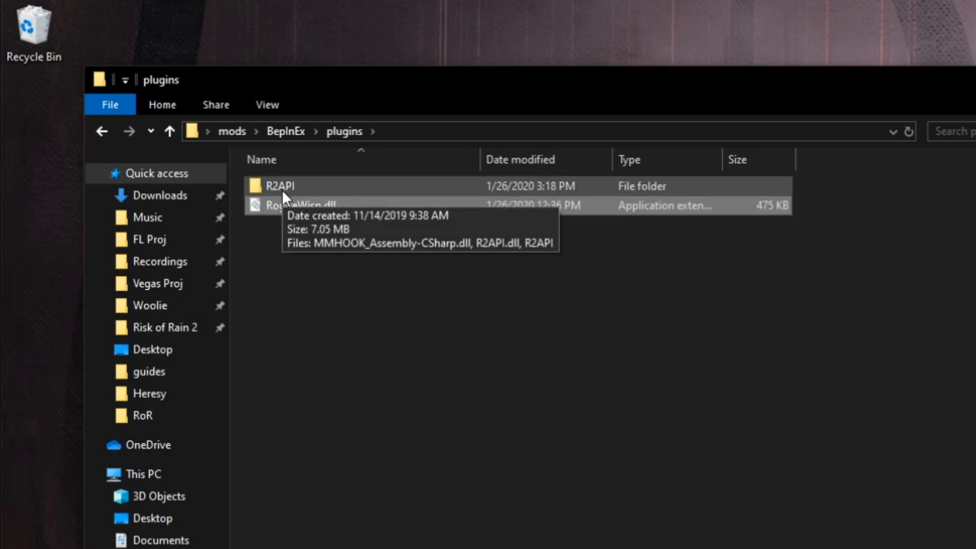
mouse_move(340, 261)
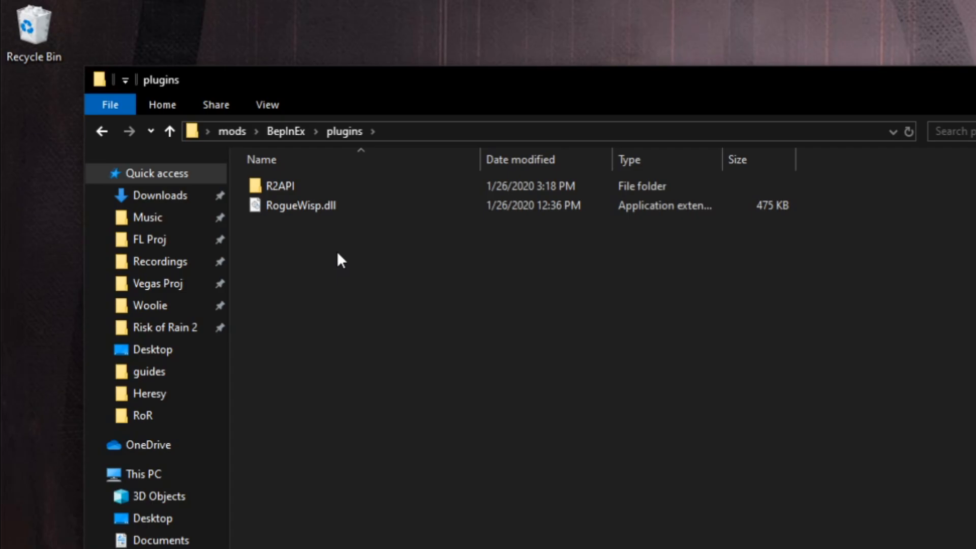
click(231, 131)
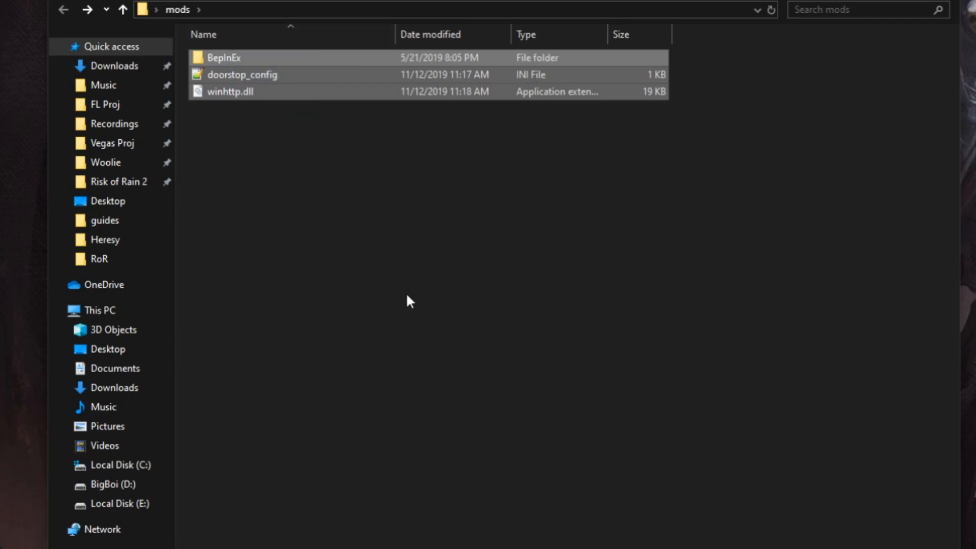
mouse_move(344, 333)
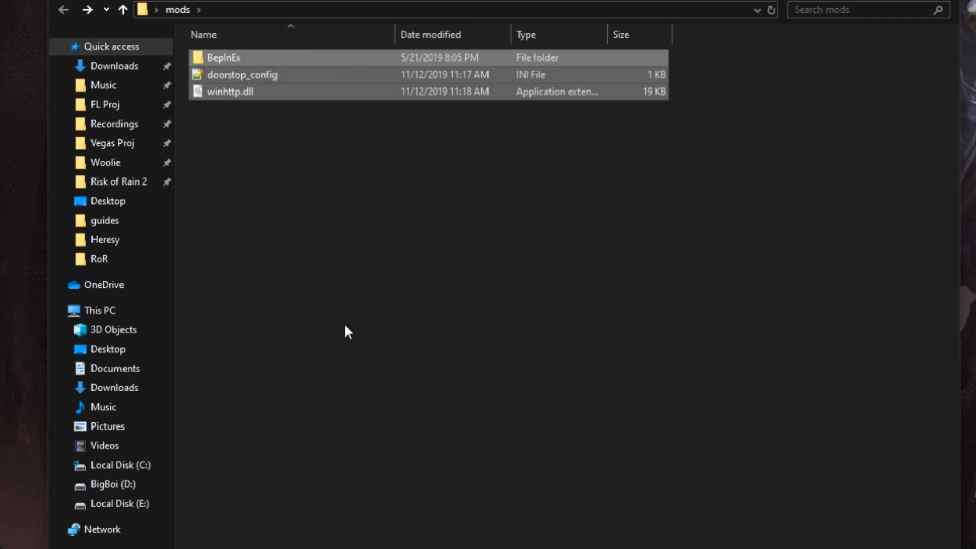
mouse_move(235, 432)
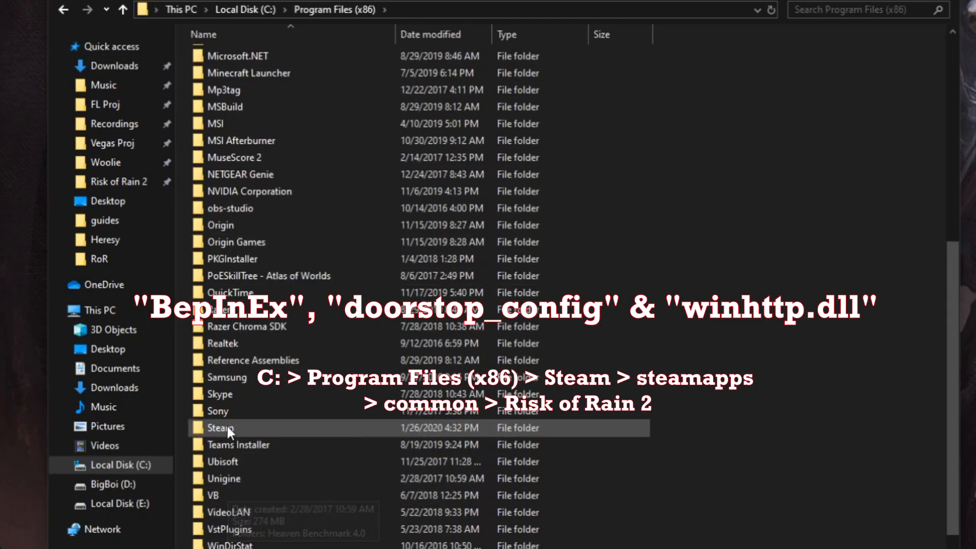
- Navigate Steam > steamapps to the Risk of Rain 2 folder and launch the game
double_click(220, 428)
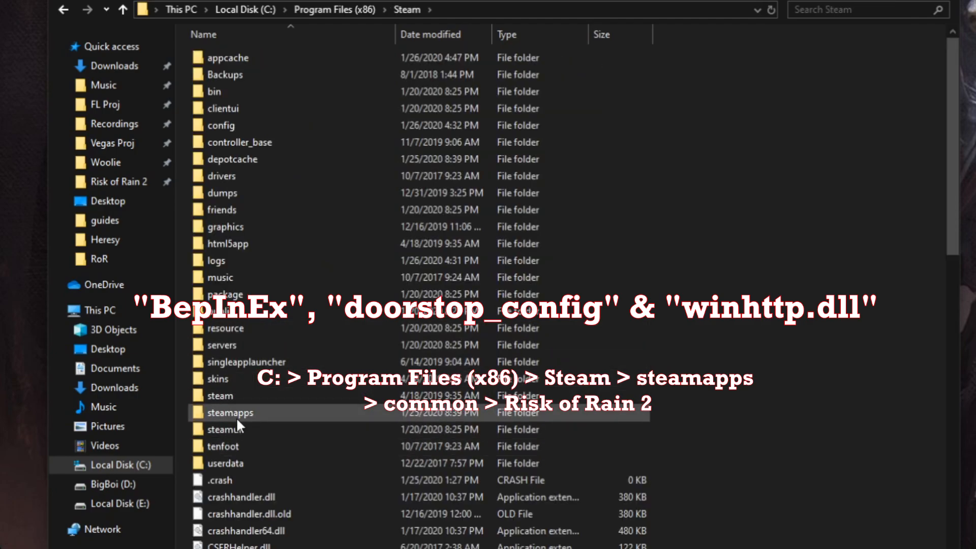
double_click(231, 413)
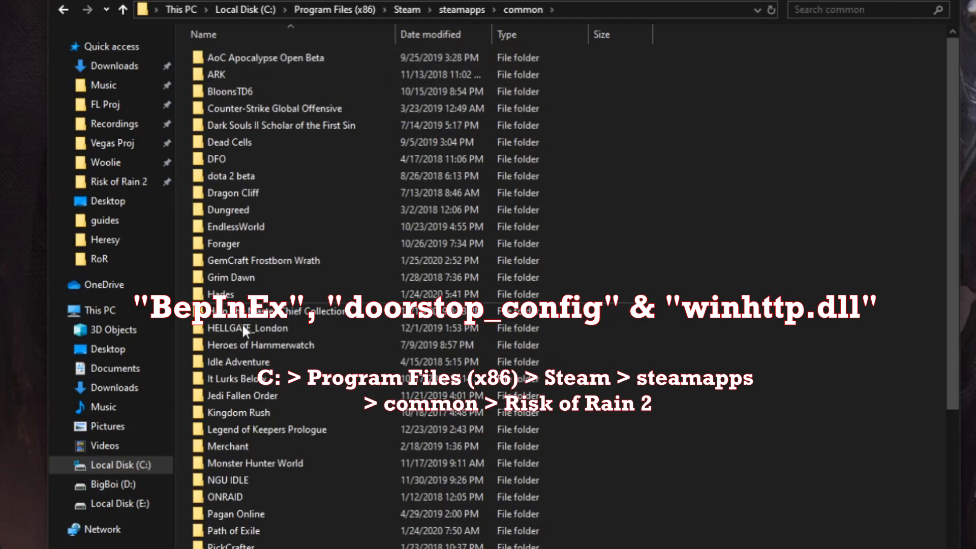
double_click(244, 331)
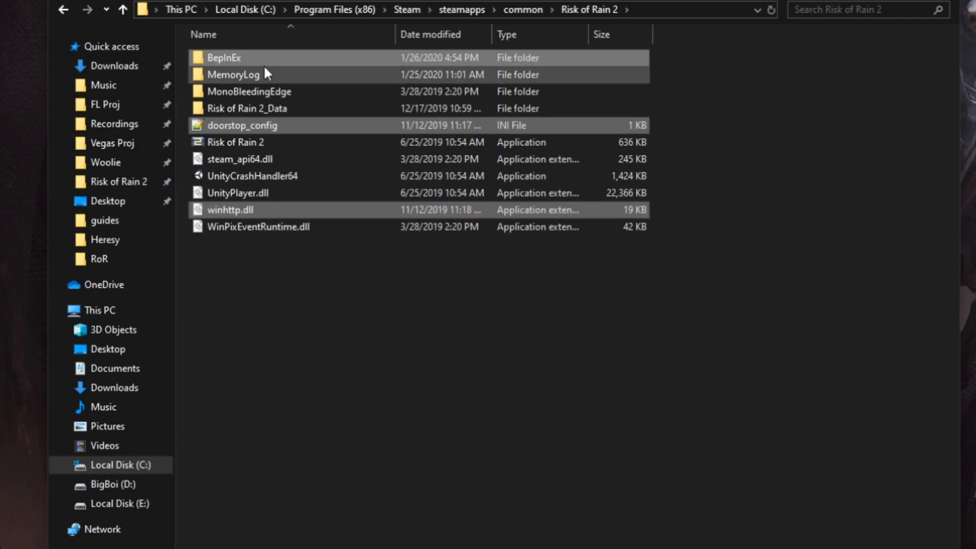
mouse_move(231, 218)
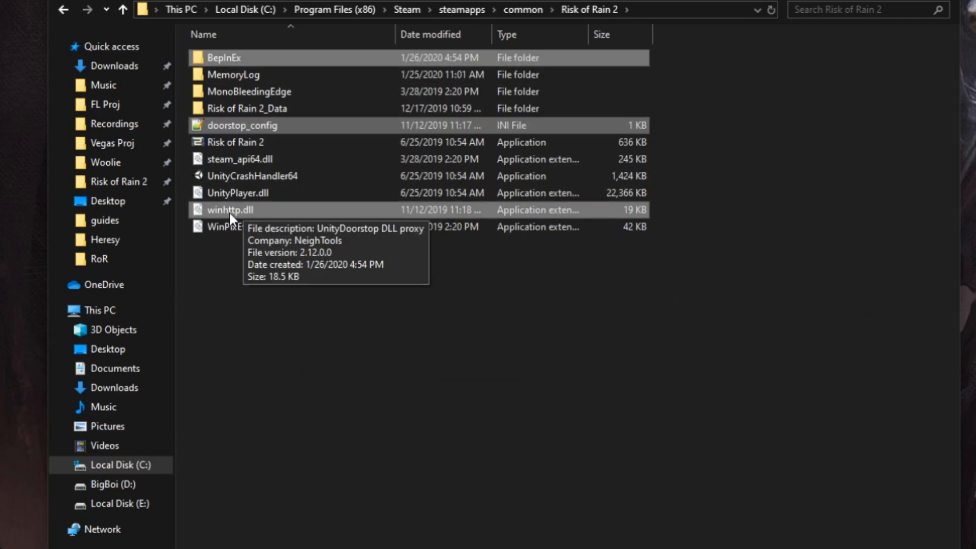
mouse_move(332, 429)
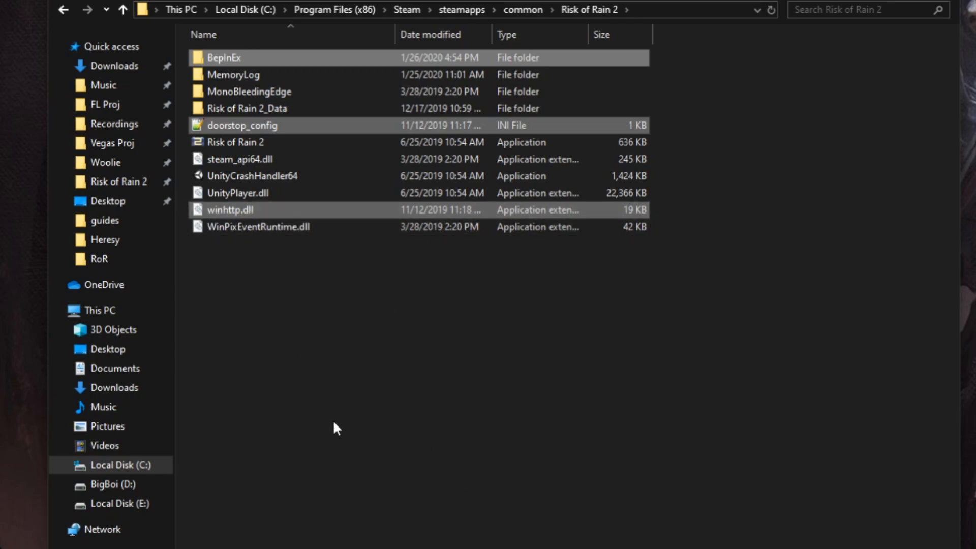
mouse_move(325, 427)
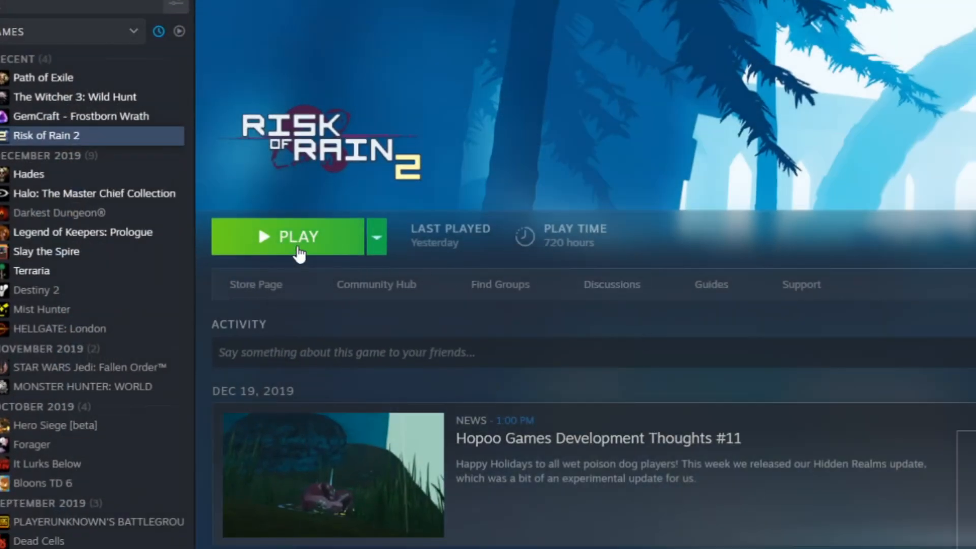
click(291, 236)
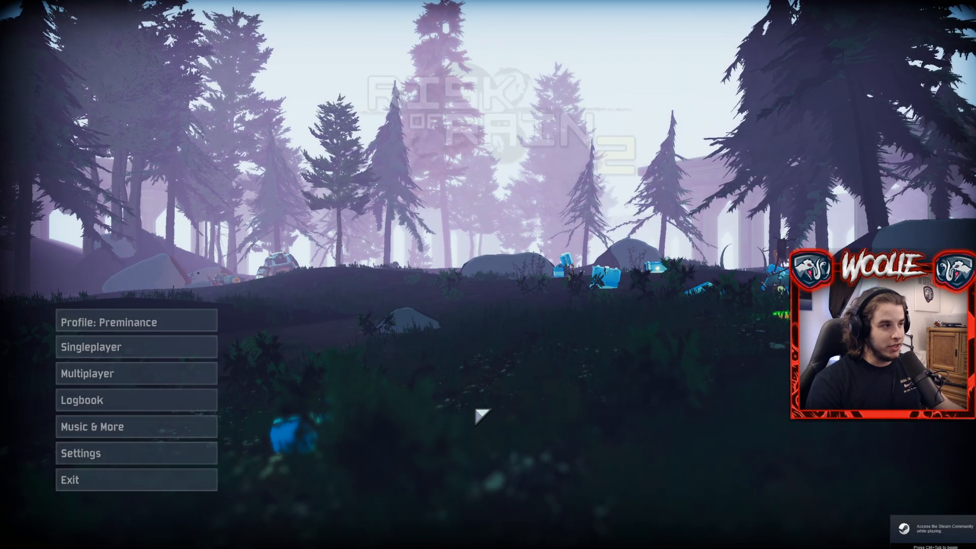
- Start a singleplayer Titanic Plains run as Rogue Wisp, then pause it
click(99, 346)
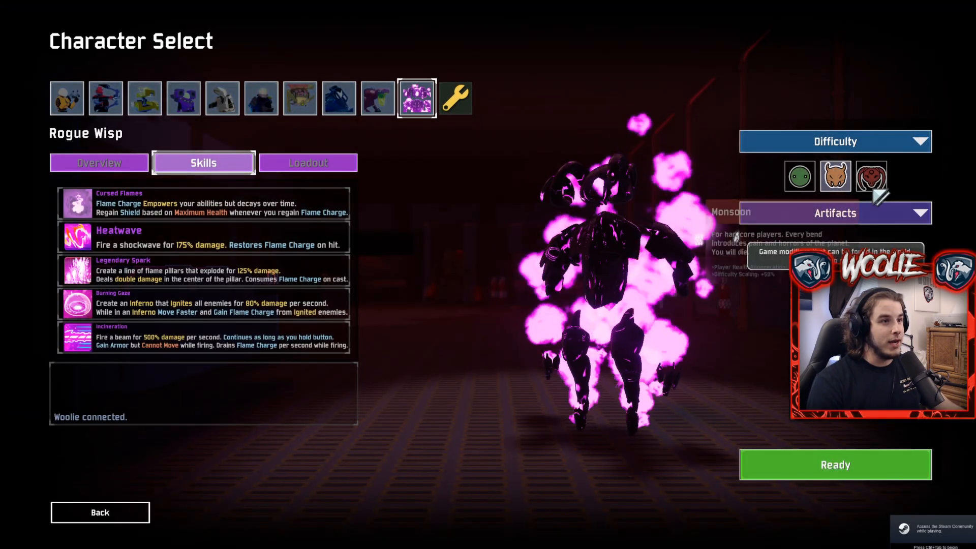
click(836, 464)
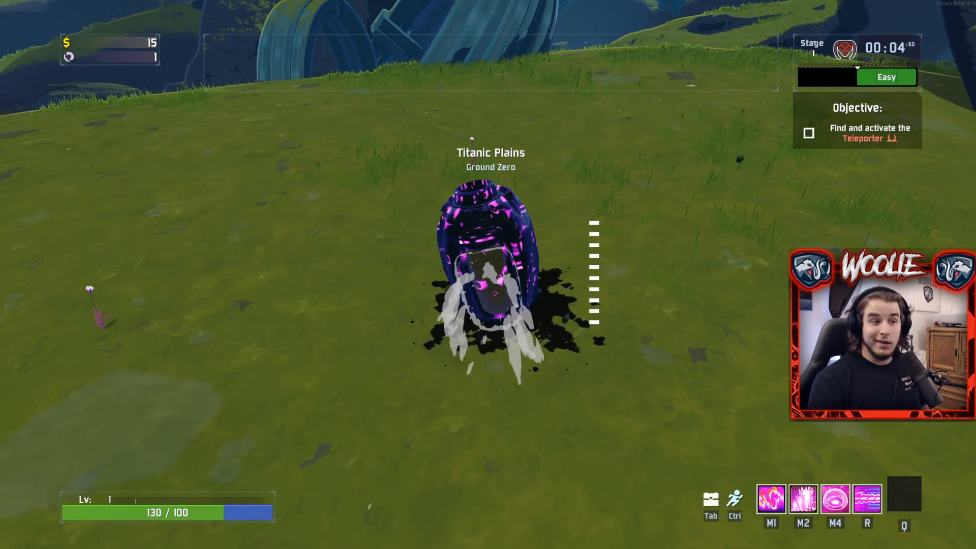
key(Escape)
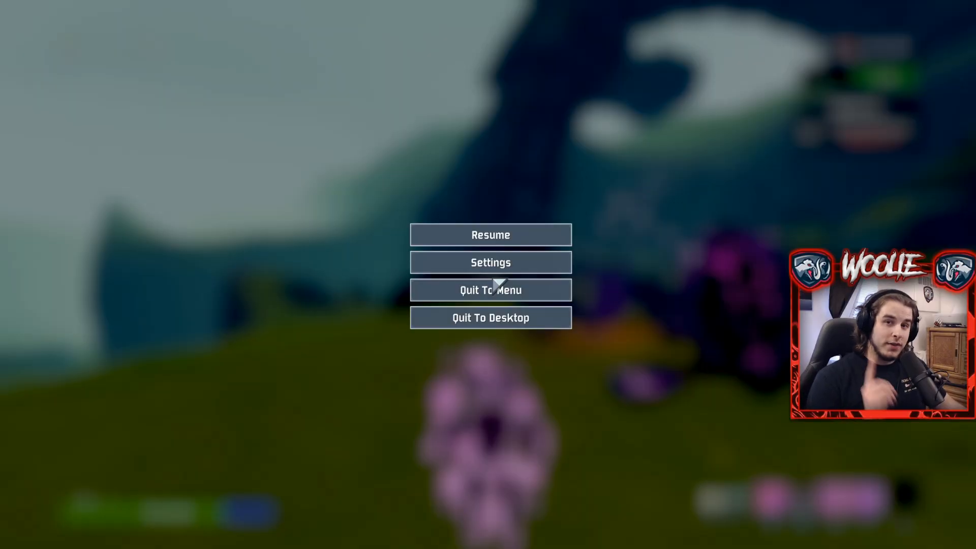